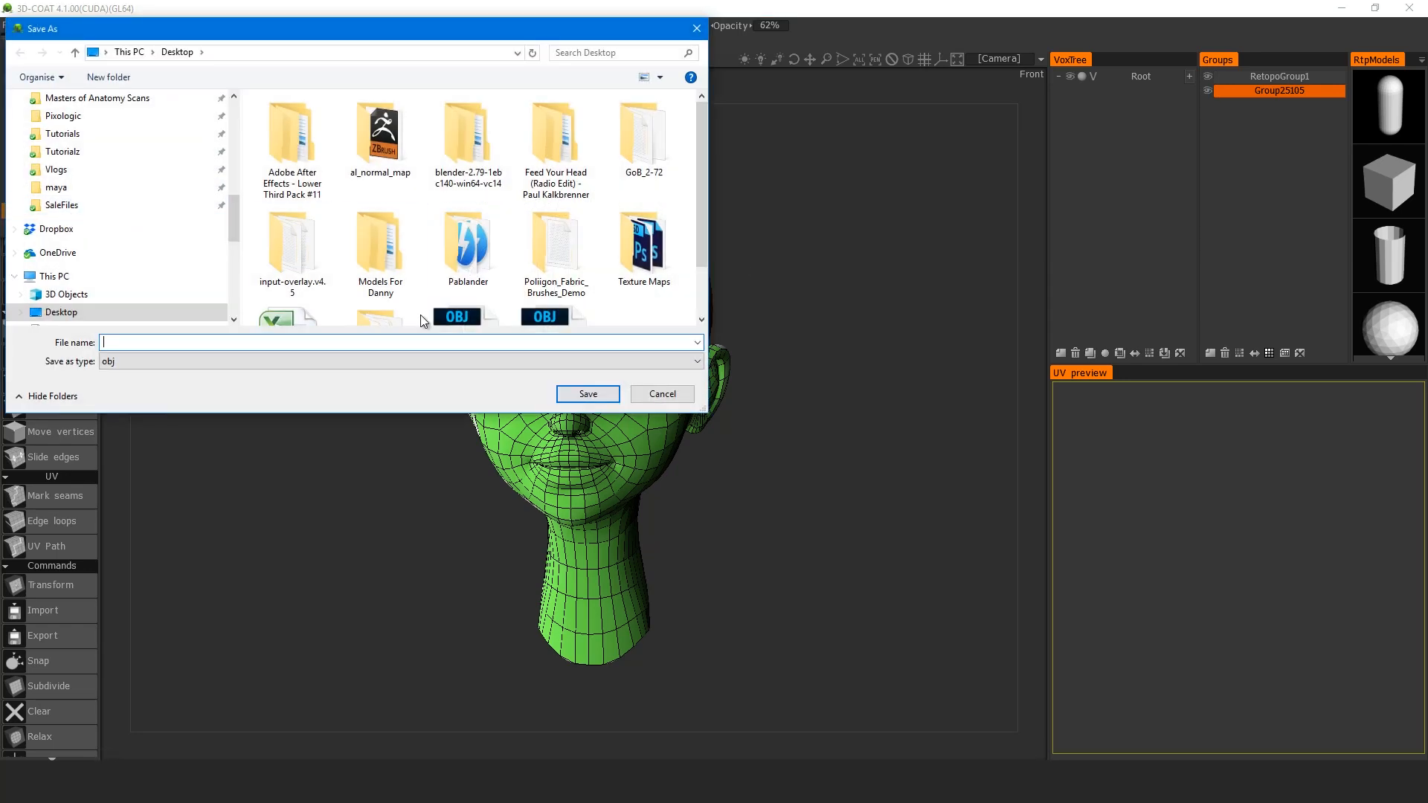
- Name the exported OBJ 'headRetopologised' and save it to the desktop
type("headRetopologis")
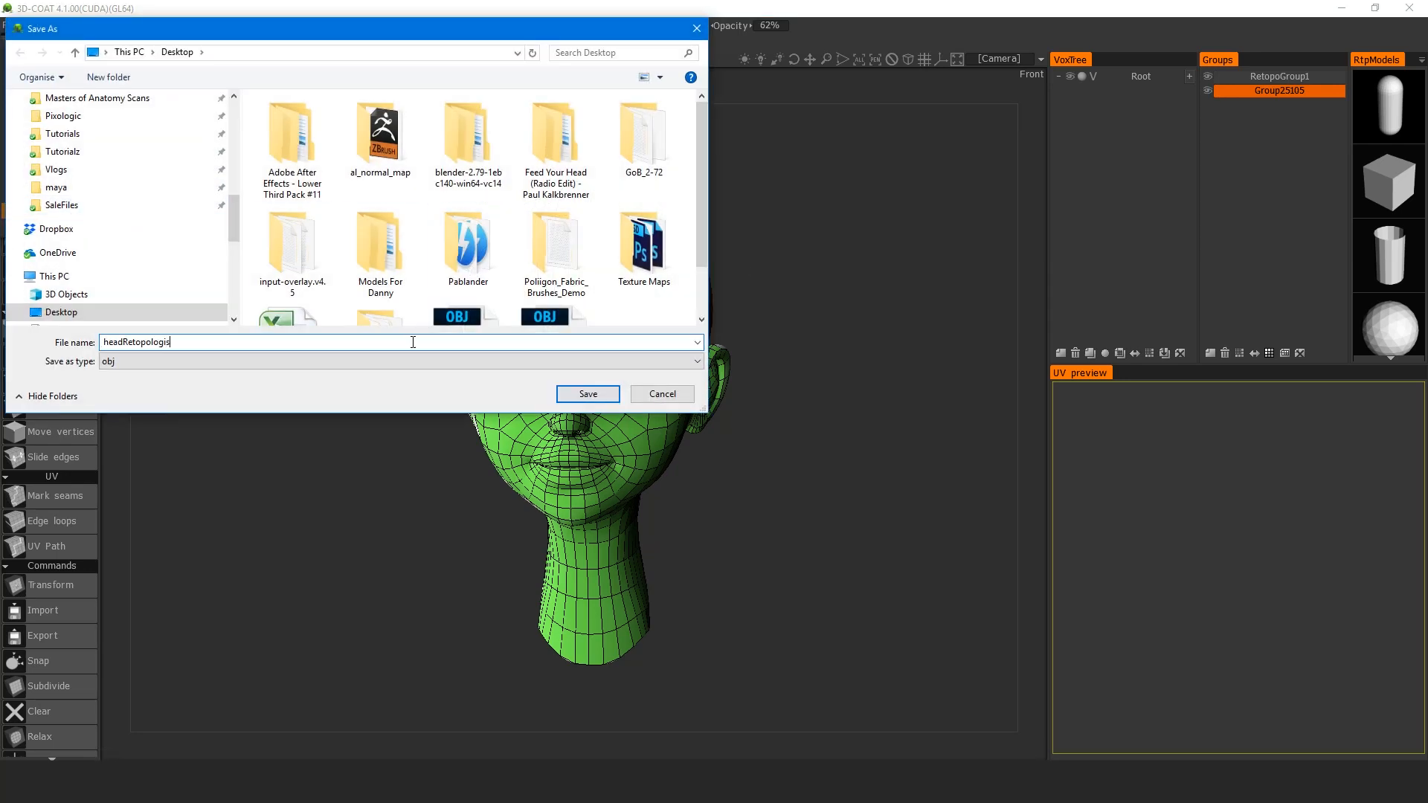
type("ed")
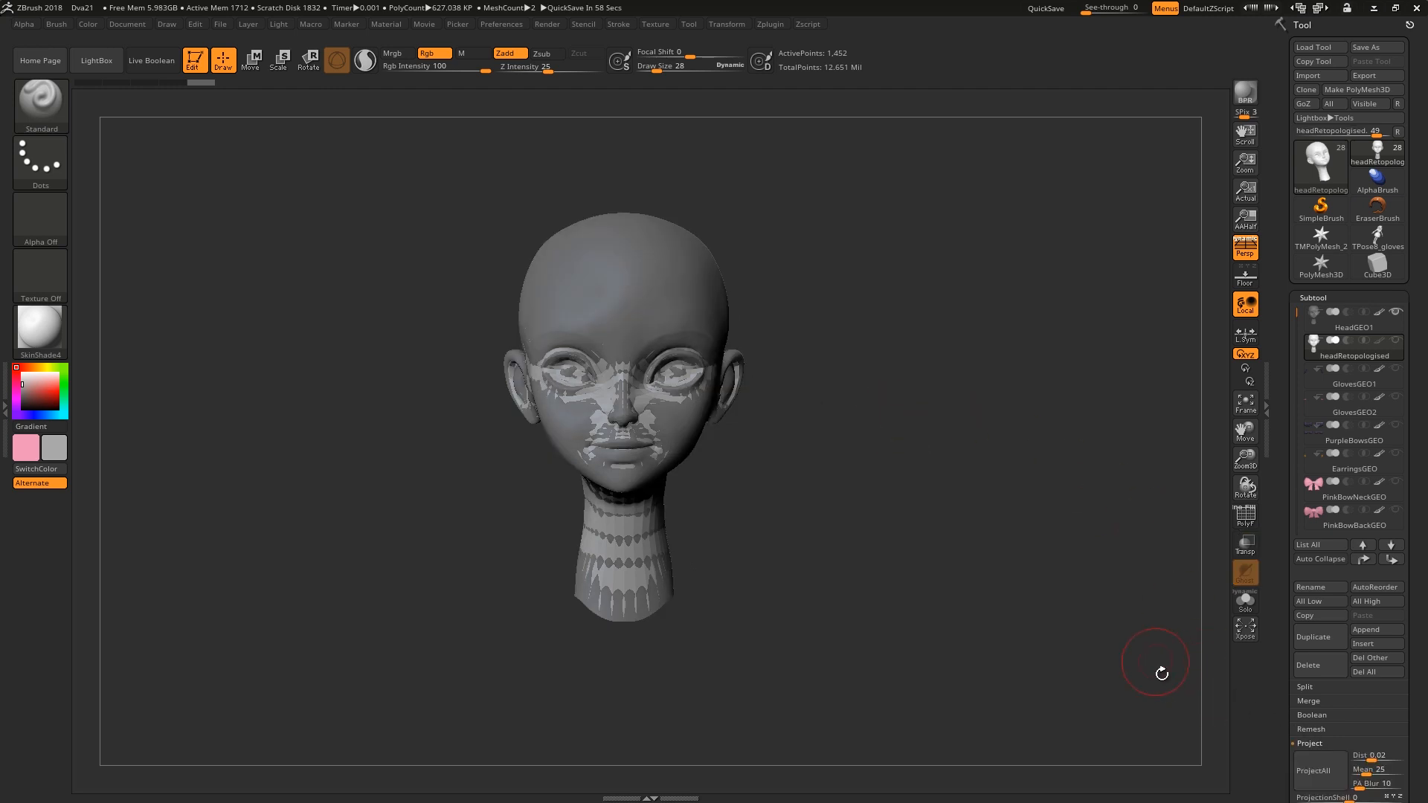
- Scroll the Tool palette to reach the Geometry Divide controls for subdividing the head
scroll("down", 3)
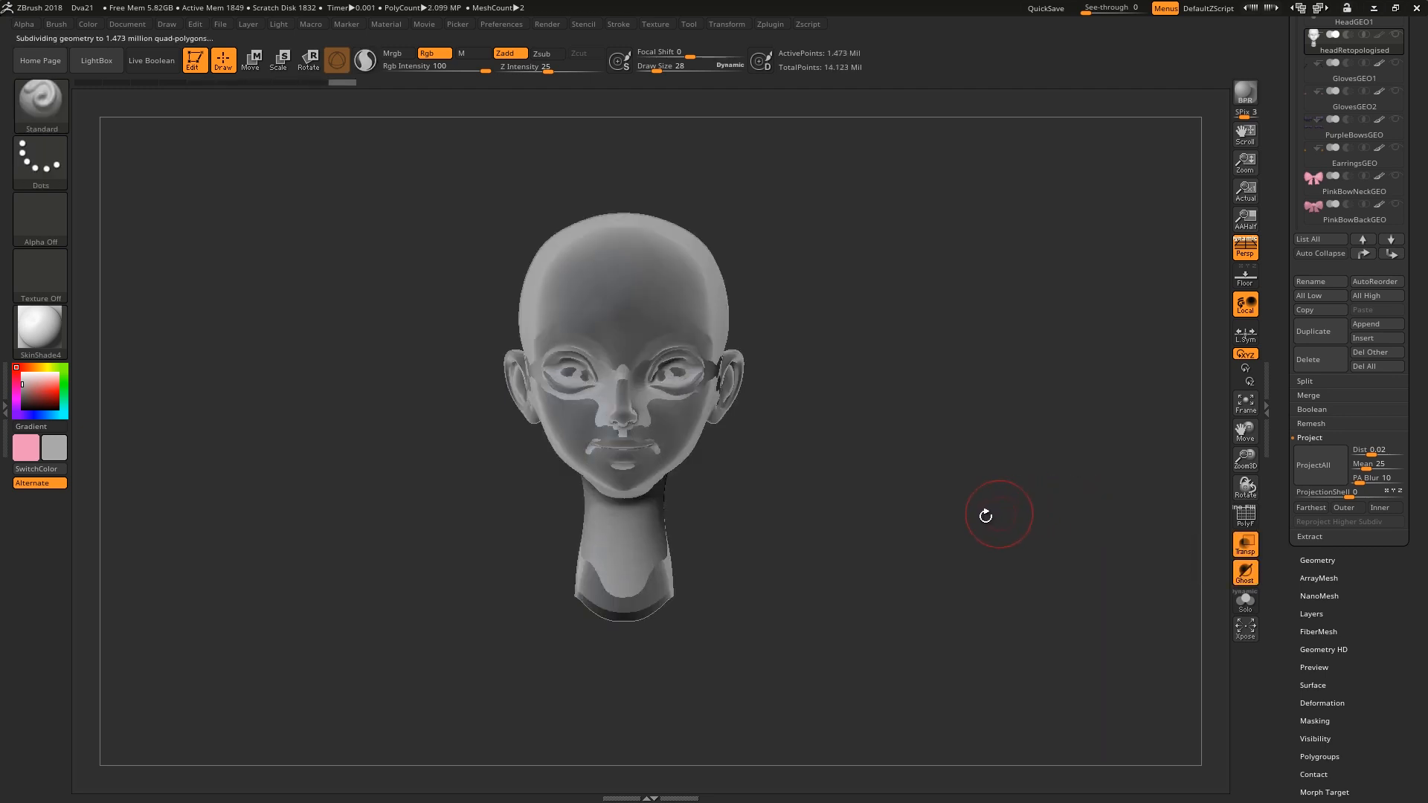
- Run ProjectAll on the retopologised head, answer the PolyPaint prompt, then project again at the highest level
left_click(1312, 464)
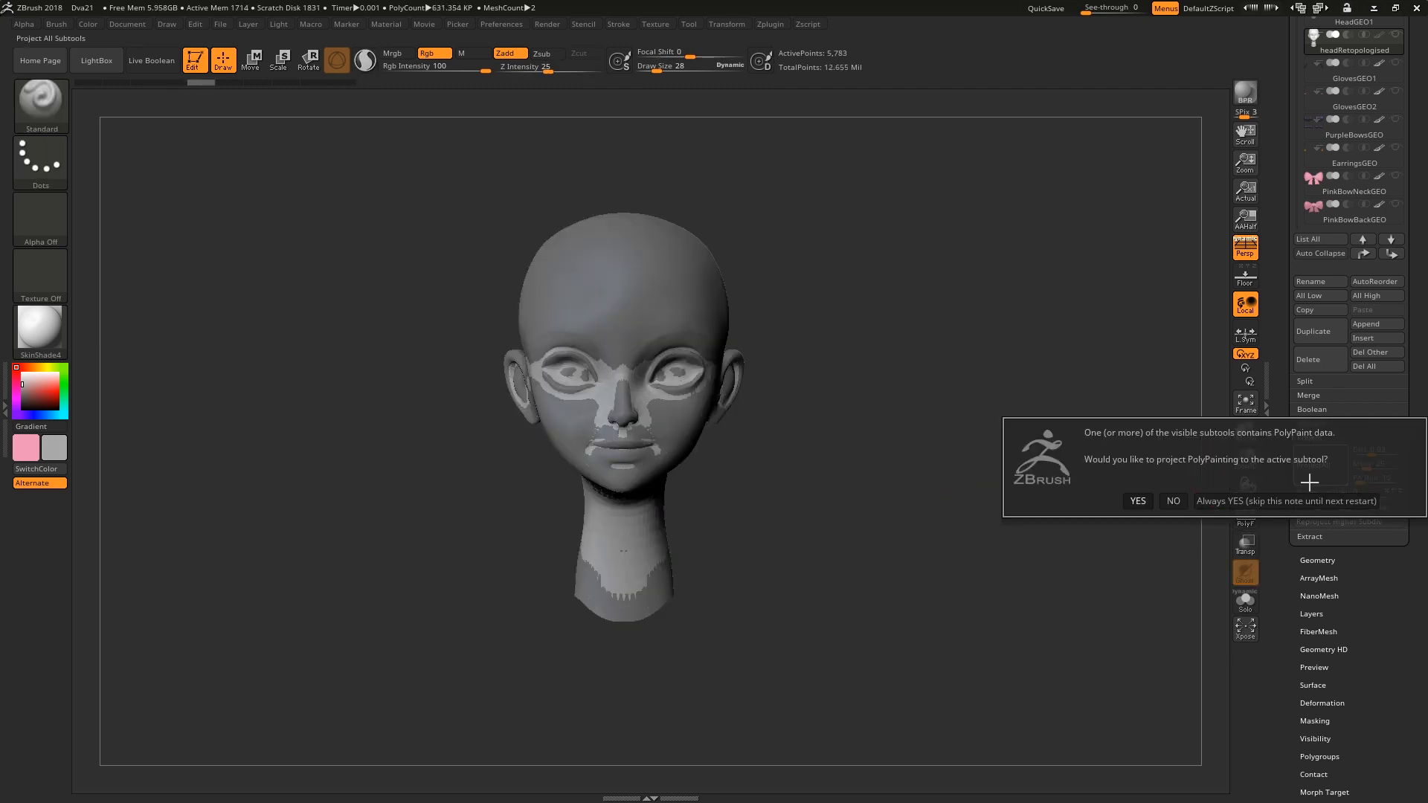
left_click(1136, 499)
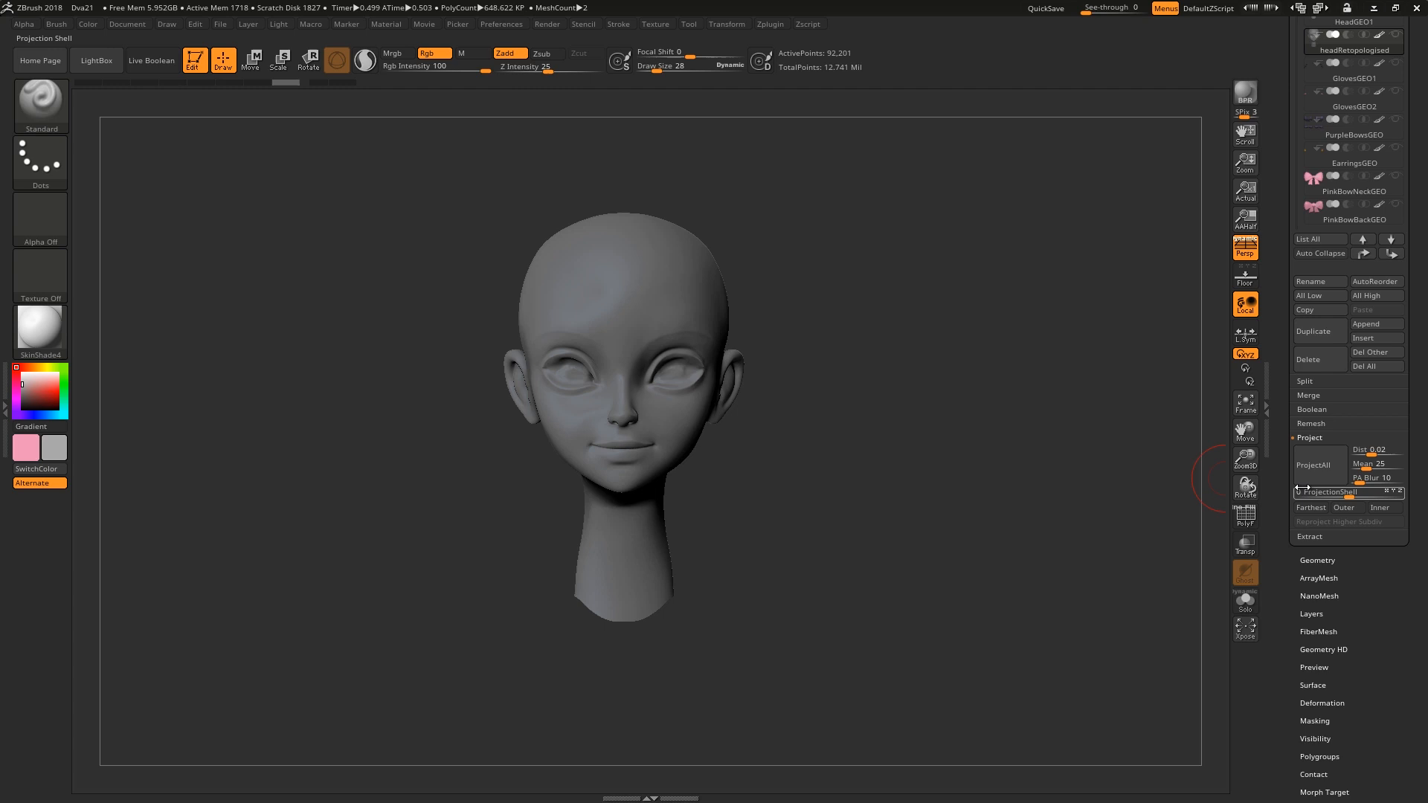
left_click(1311, 464)
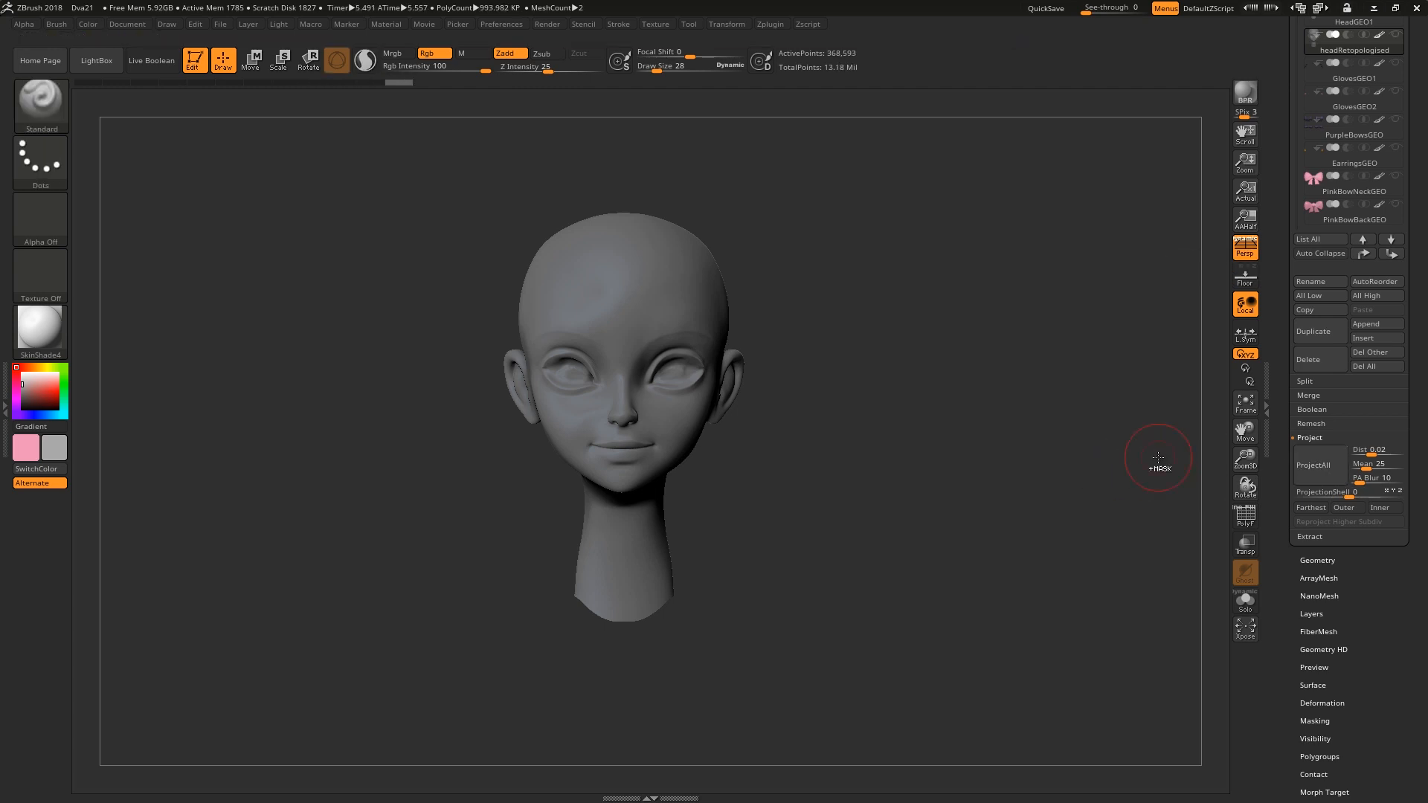
left_click(1312, 464)
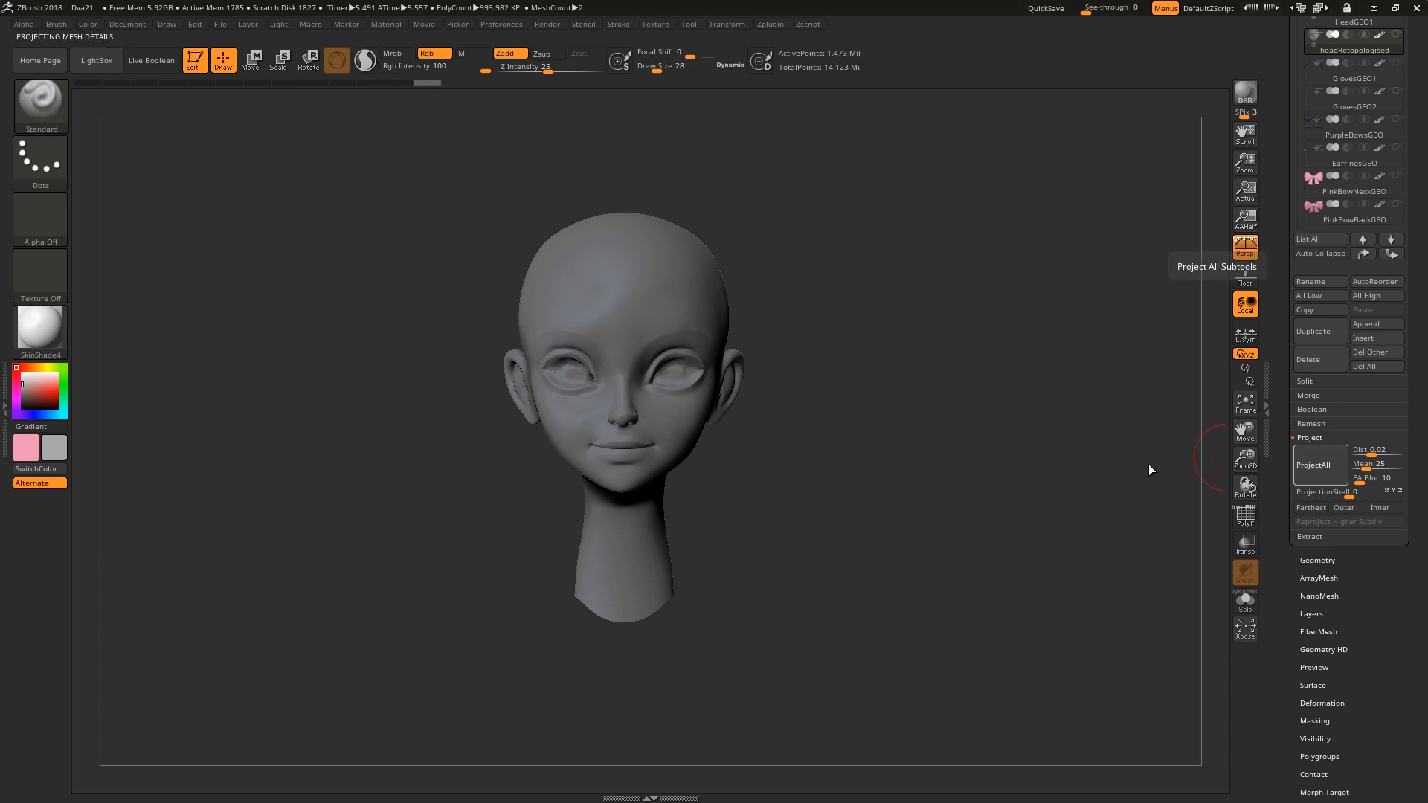